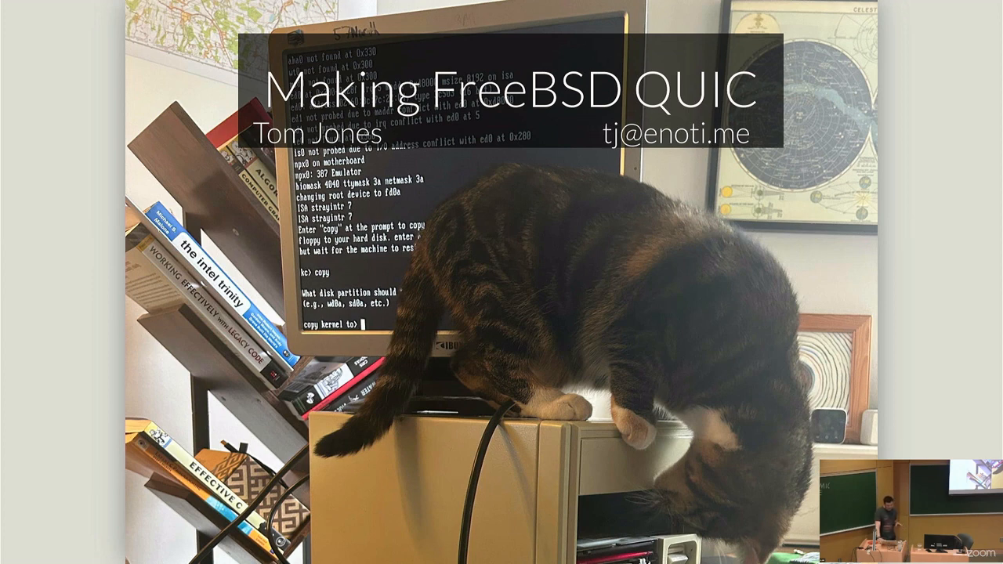
{"action": "key", "text": "Right"}
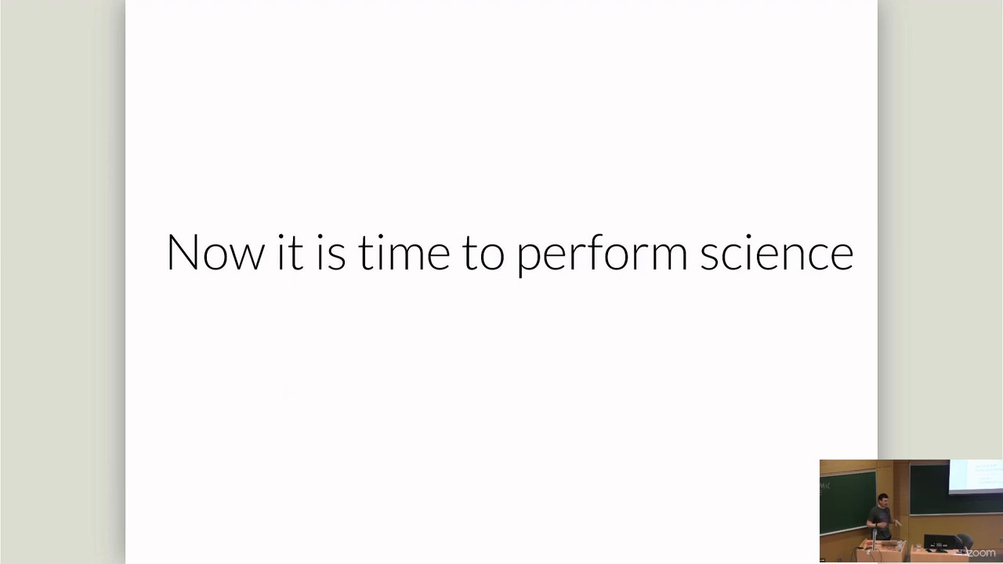
{"action": "key", "text": "Right"}
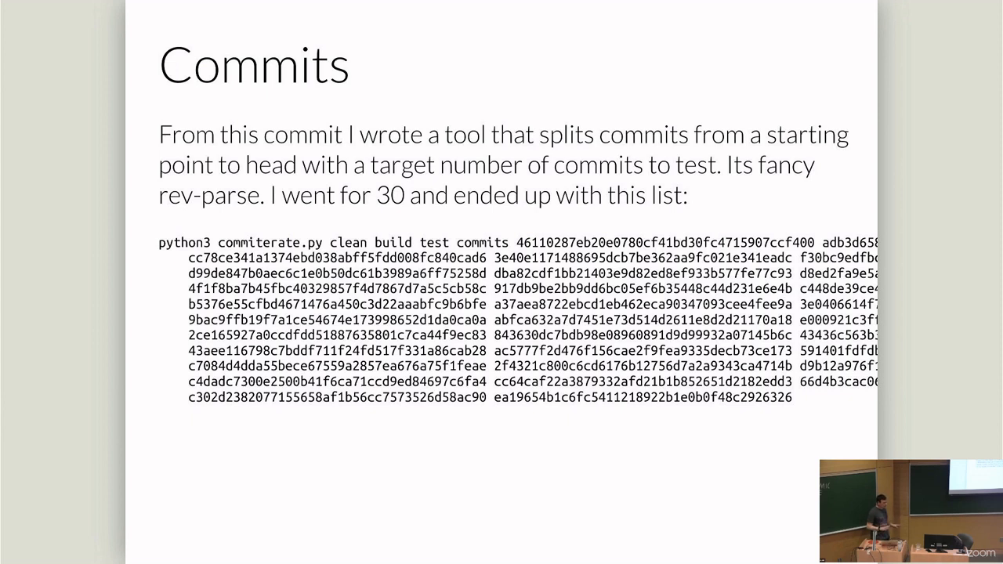
{"action": "key", "text": "Right"}
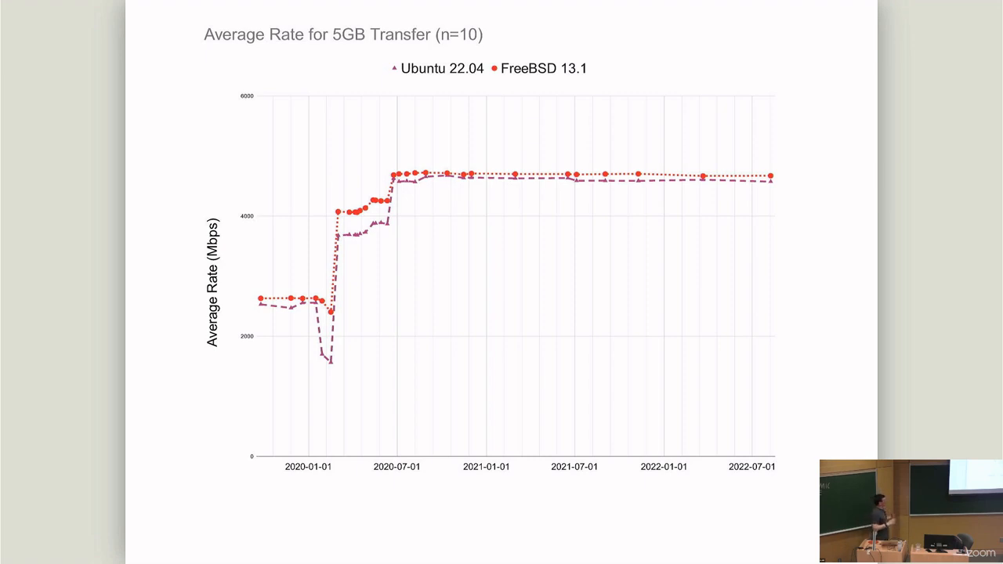
{"action": "key", "text": "Right"}
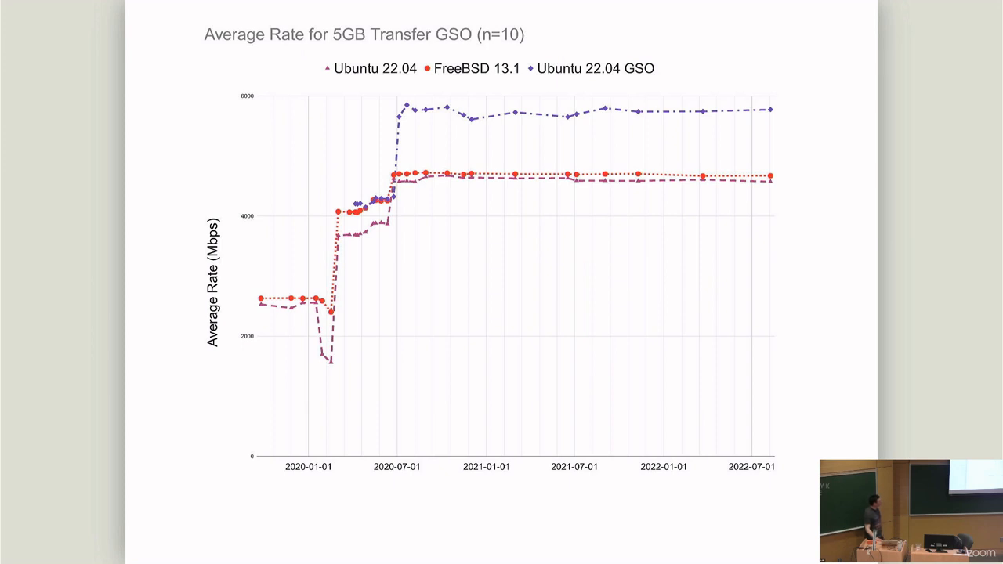
{"action": "key", "text": "Right"}
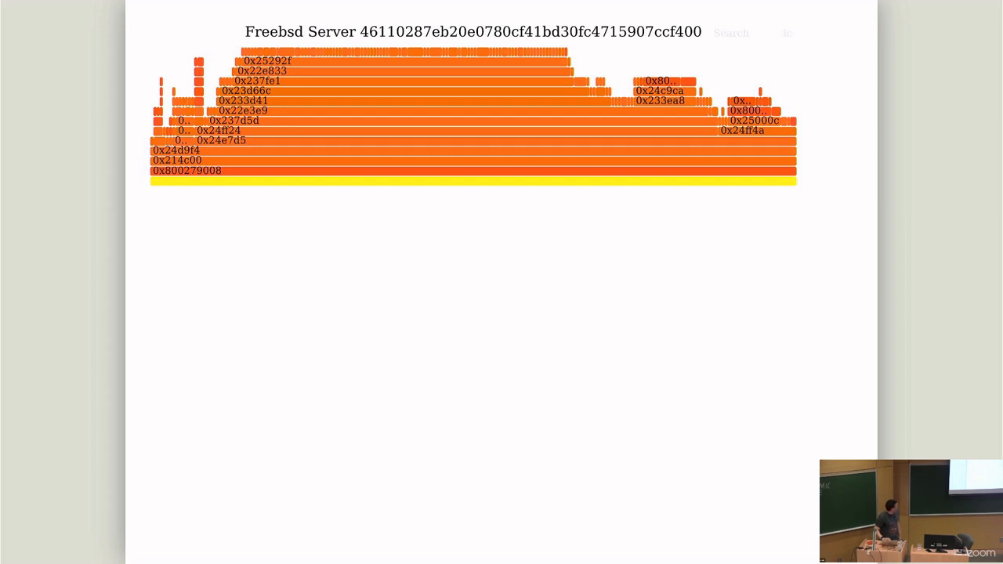
{"action": "mouse_move", "coordinate": [163, 399]}
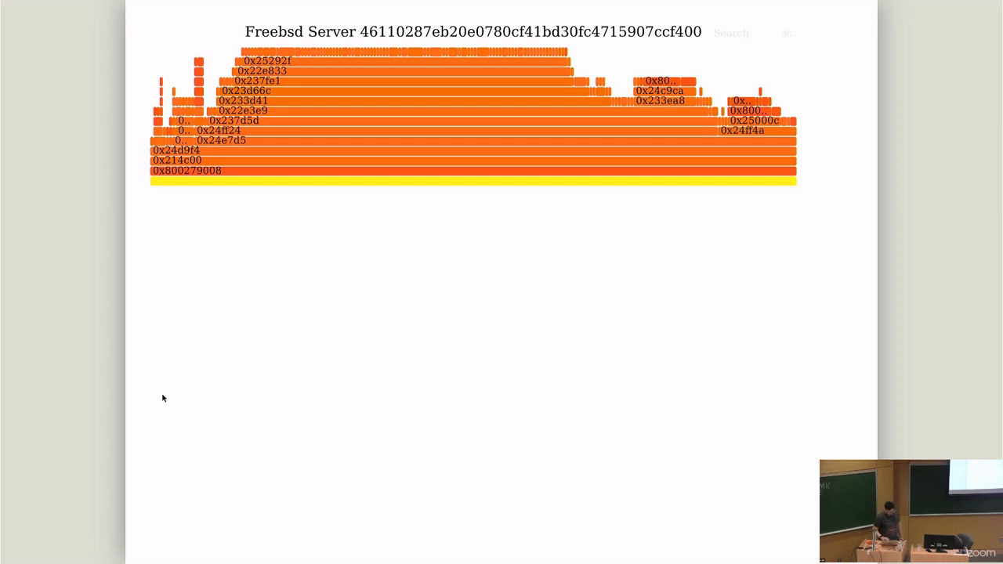